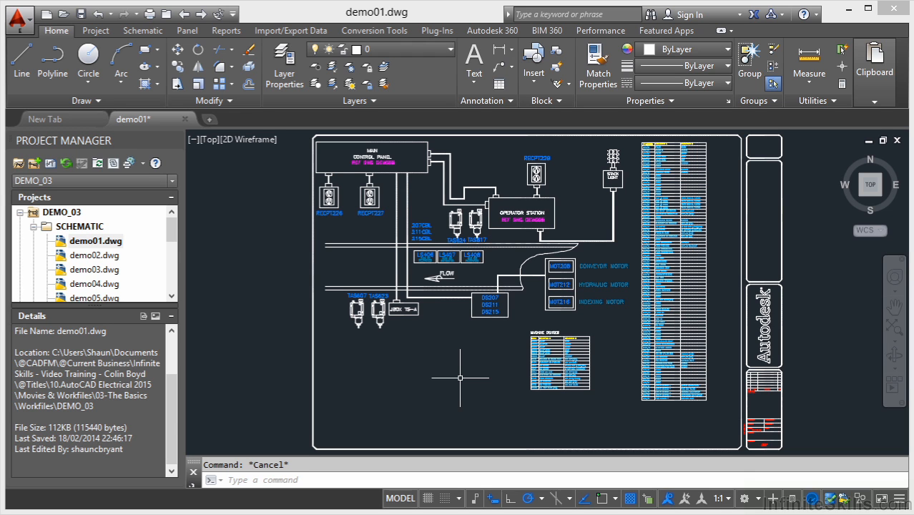
mouse_move(353, 442)
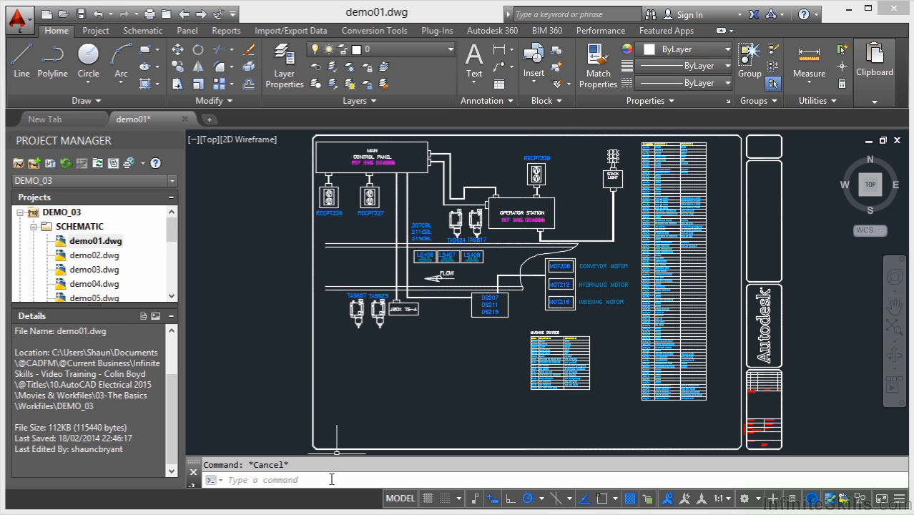
mouse_move(310, 326)
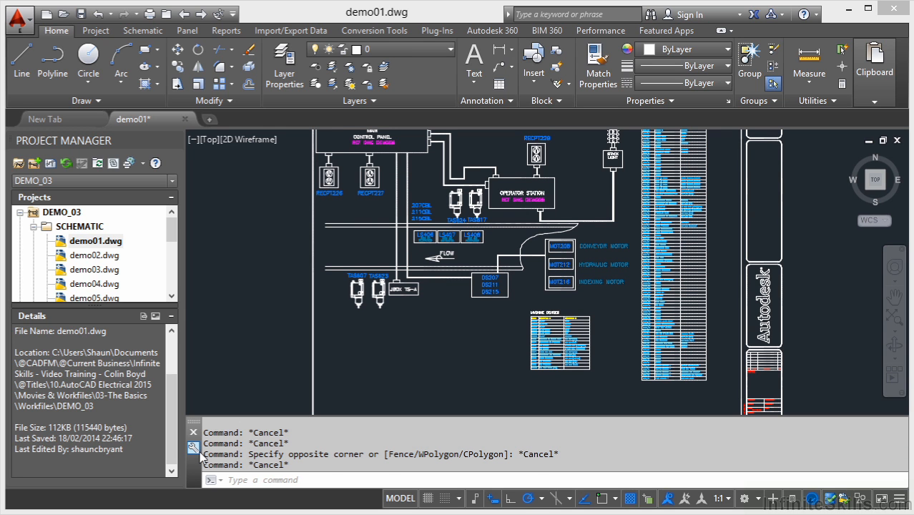
Show the command line's Customize choices with Input Settings highlighted.
click(193, 446)
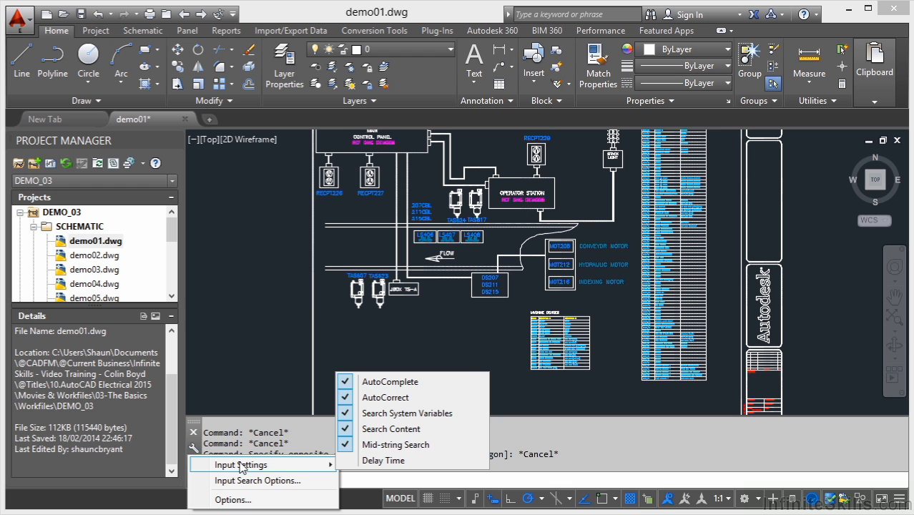
mouse_move(258, 480)
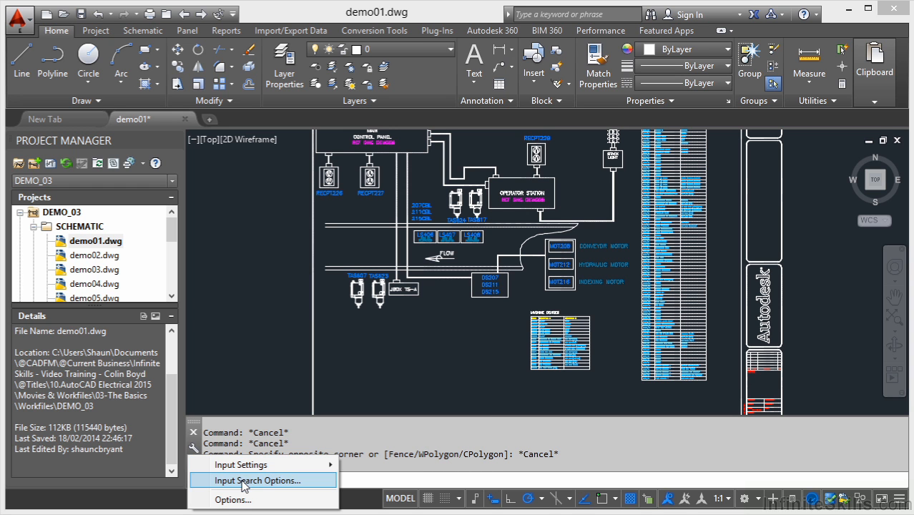
Review the Input Search Options dialog and cancel it without changes.
click(257, 480)
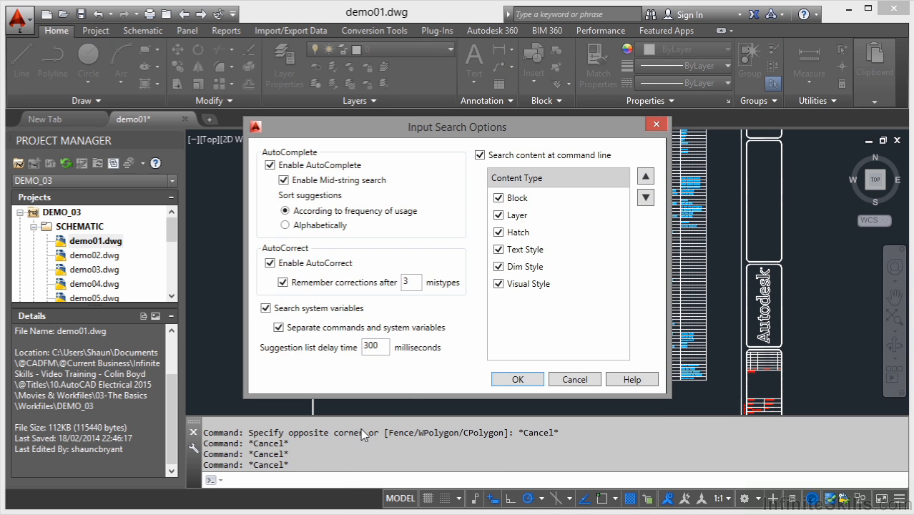
mouse_move(426, 323)
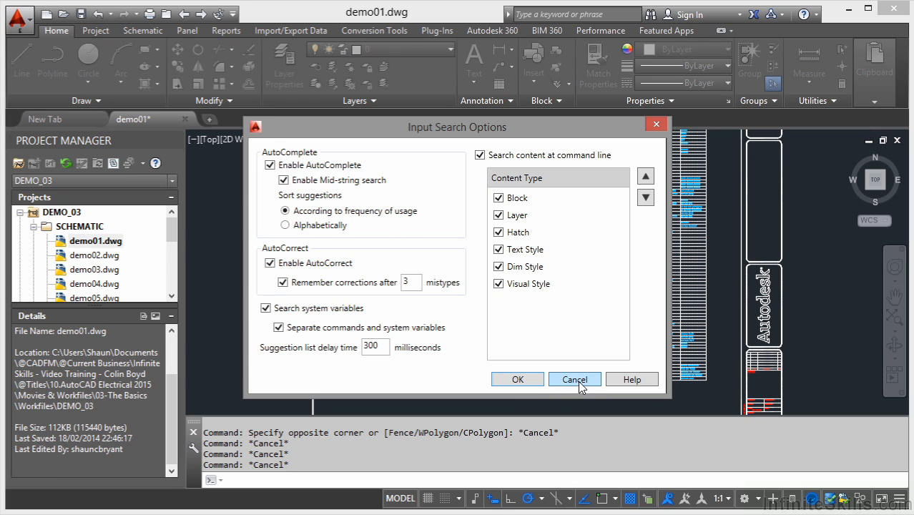
click(574, 379)
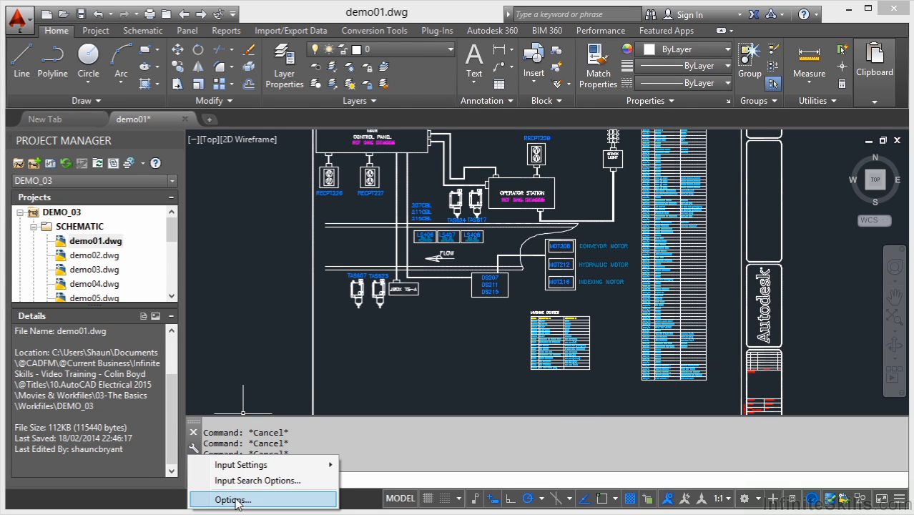
click(231, 499)
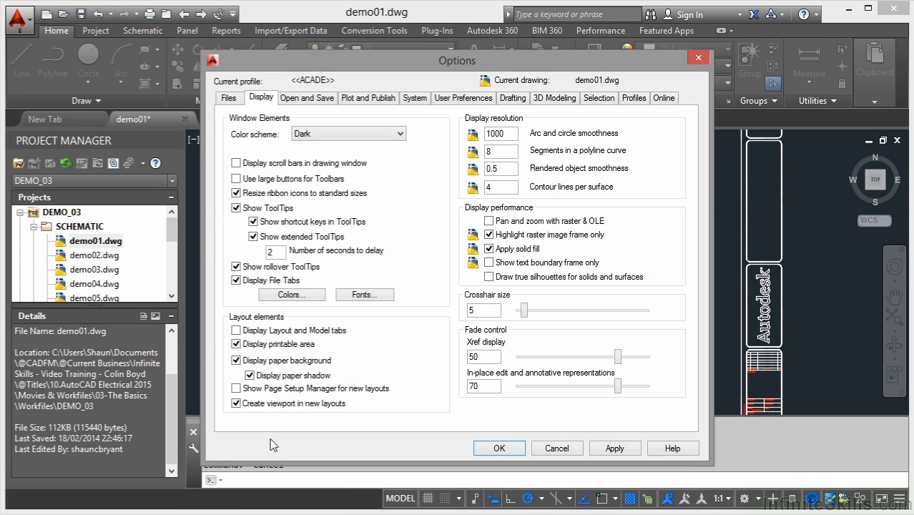
mouse_move(418, 306)
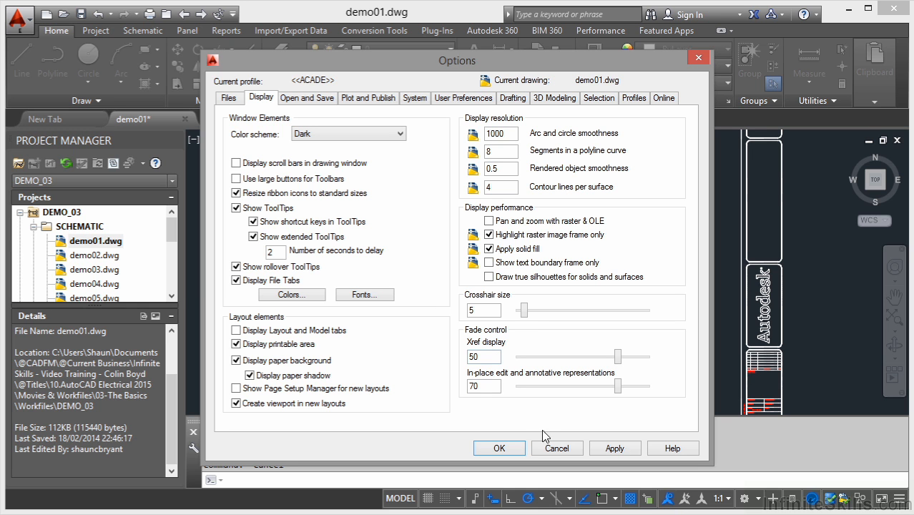
click(557, 448)
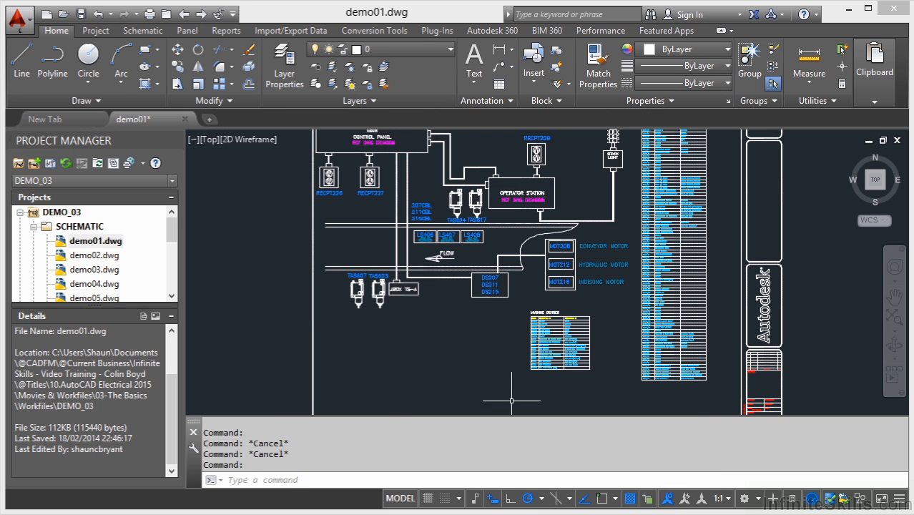
mouse_move(370, 400)
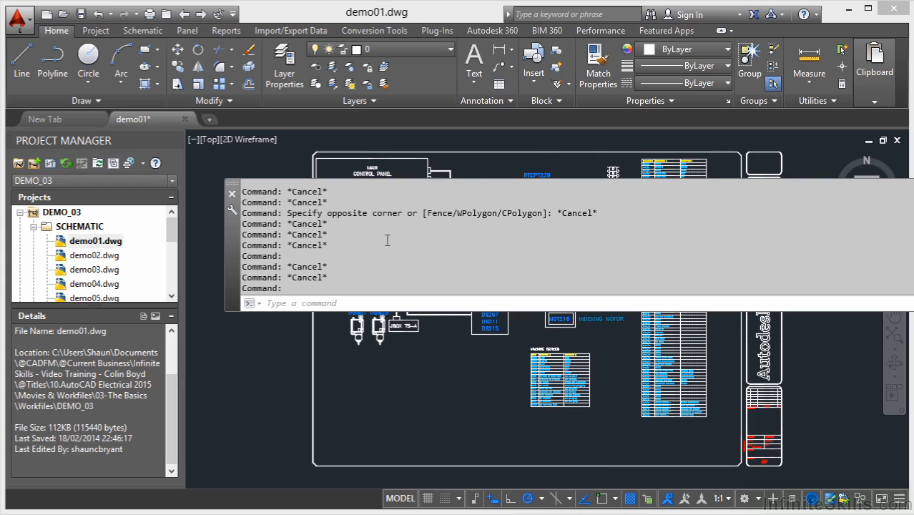
mouse_move(384, 245)
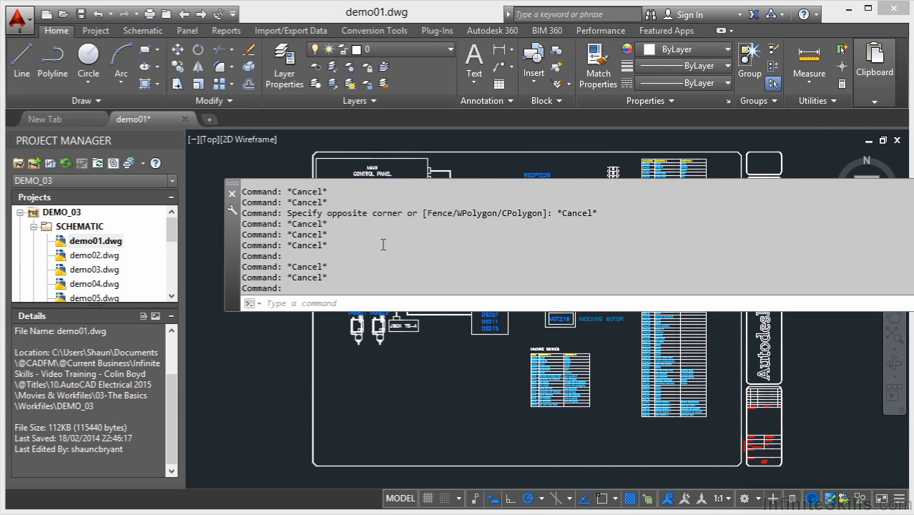
mouse_move(377, 240)
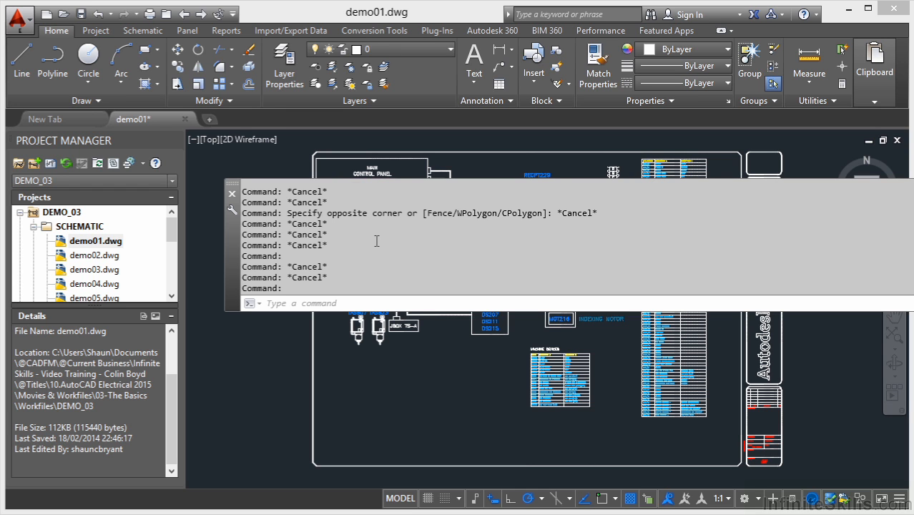
mouse_move(235, 190)
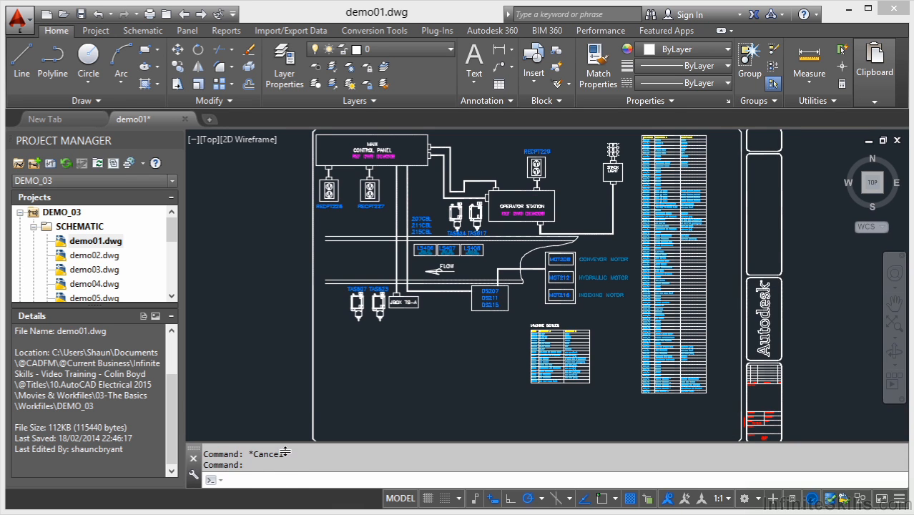
mouse_move(241, 386)
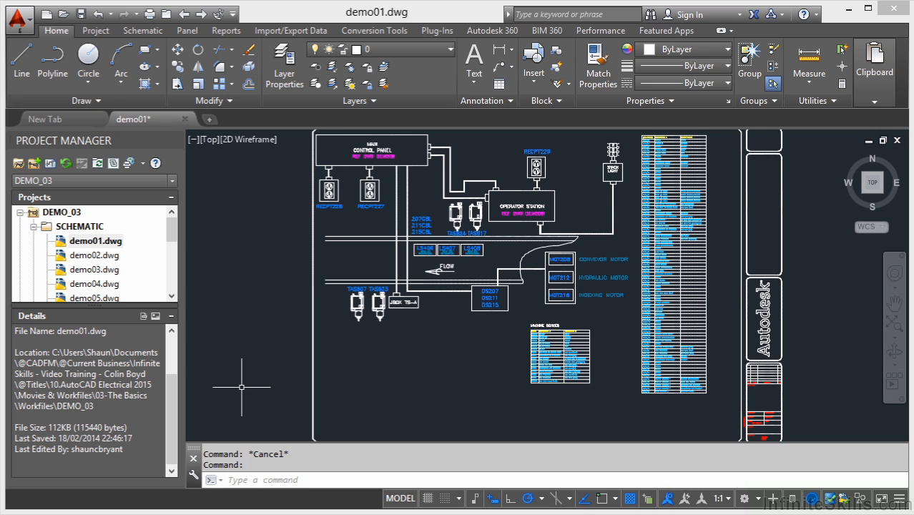